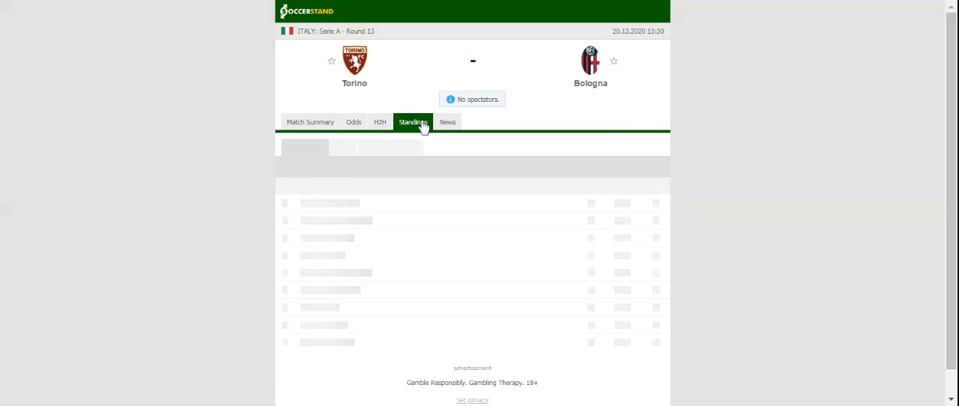
- View the Serie A standings table, then the H2H recent results for Torino and Bologna
{"action": "left_click", "coordinate": [413, 122]}
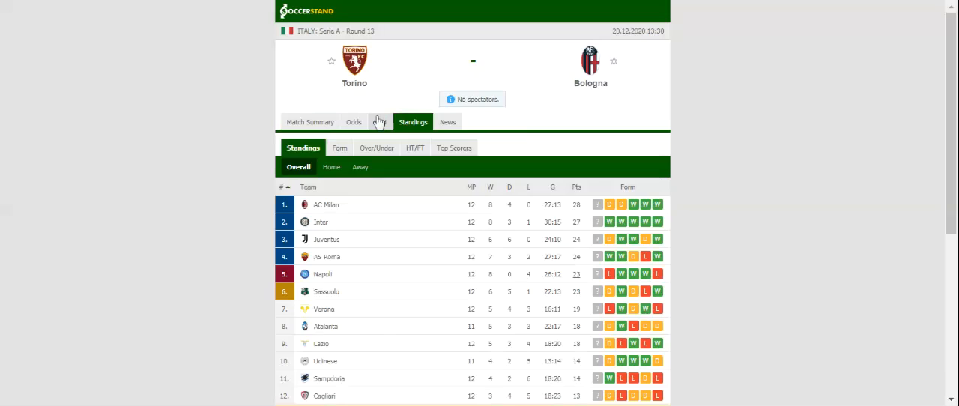
{"action": "left_click", "coordinate": [379, 121]}
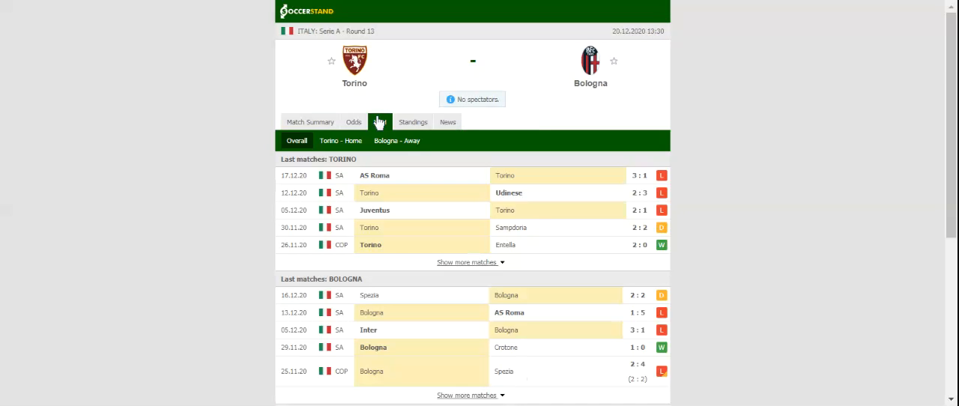